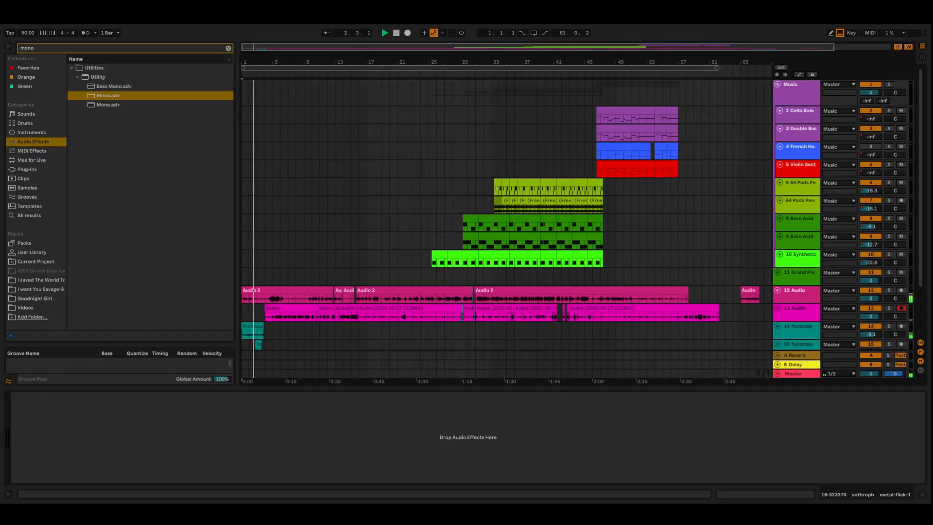
click(384, 32)
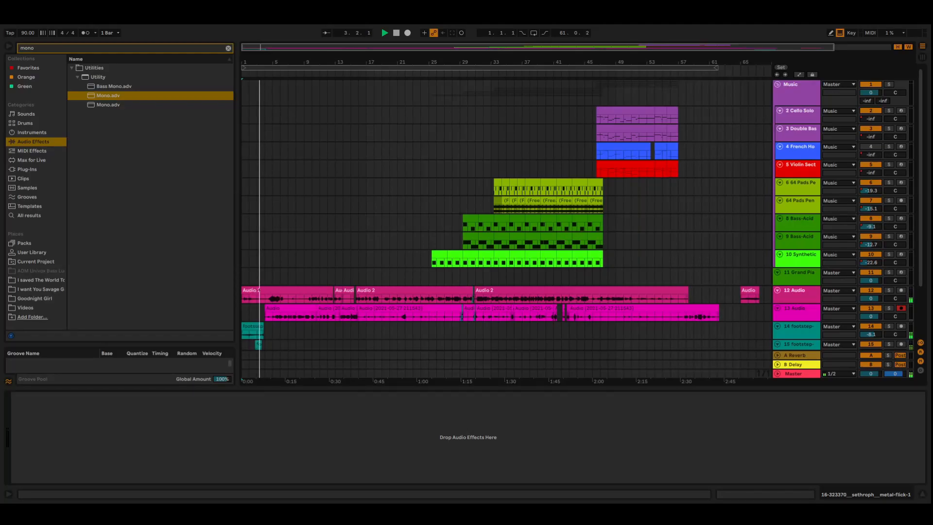